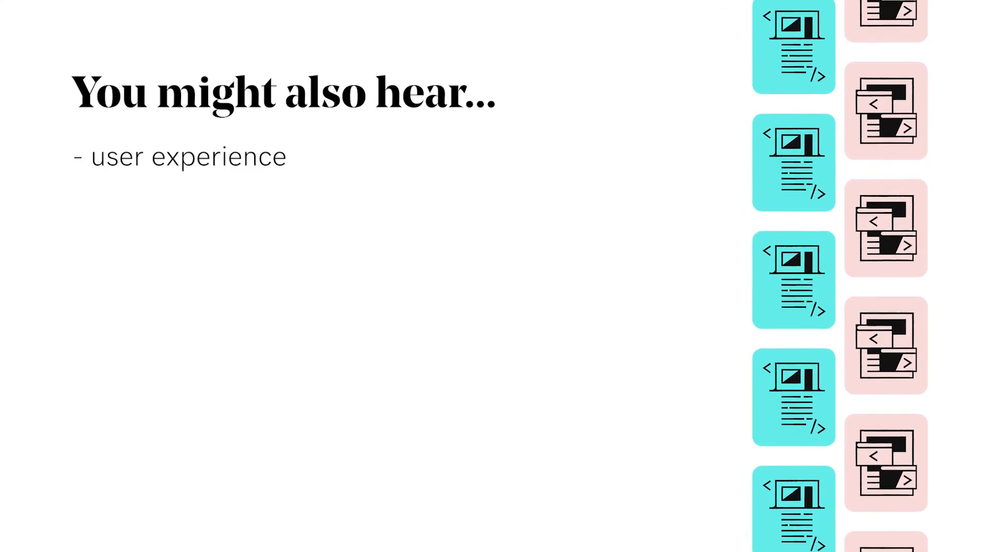
text((UX))
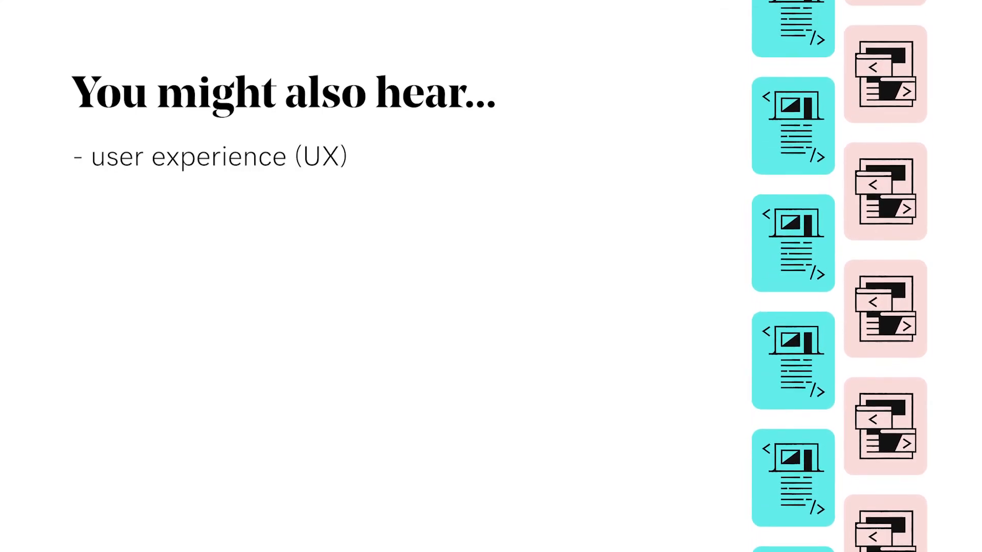